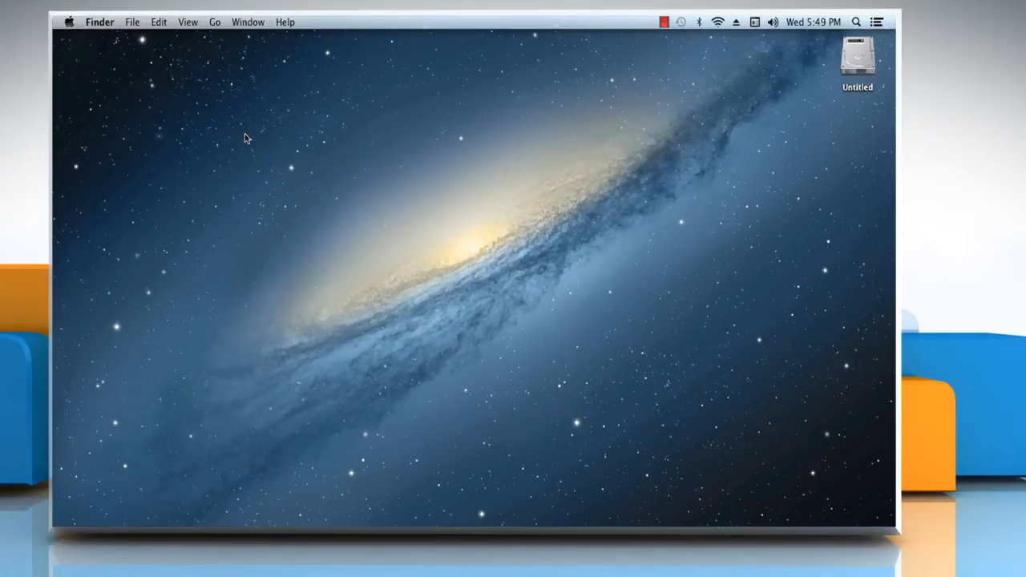
- Reveal the Finder application menu from the menu bar
{"action": "left_click", "coordinate": [100, 22]}
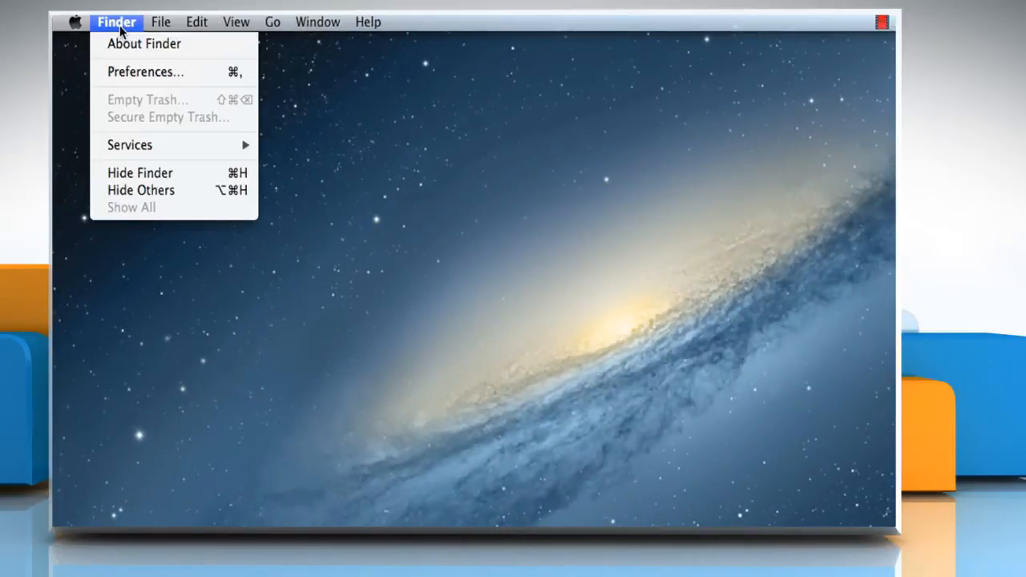
{"action": "mouse_move", "coordinate": [144, 71]}
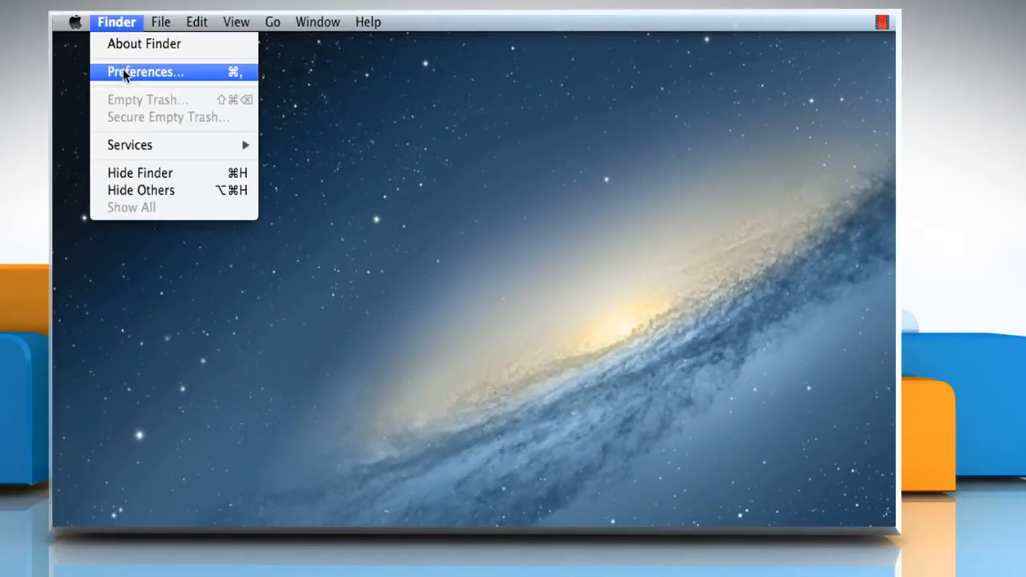
- In Finder Preferences, set 'New Finder windows show' to Desktop instead of All My Files
{"action": "left_click", "coordinate": [144, 71]}
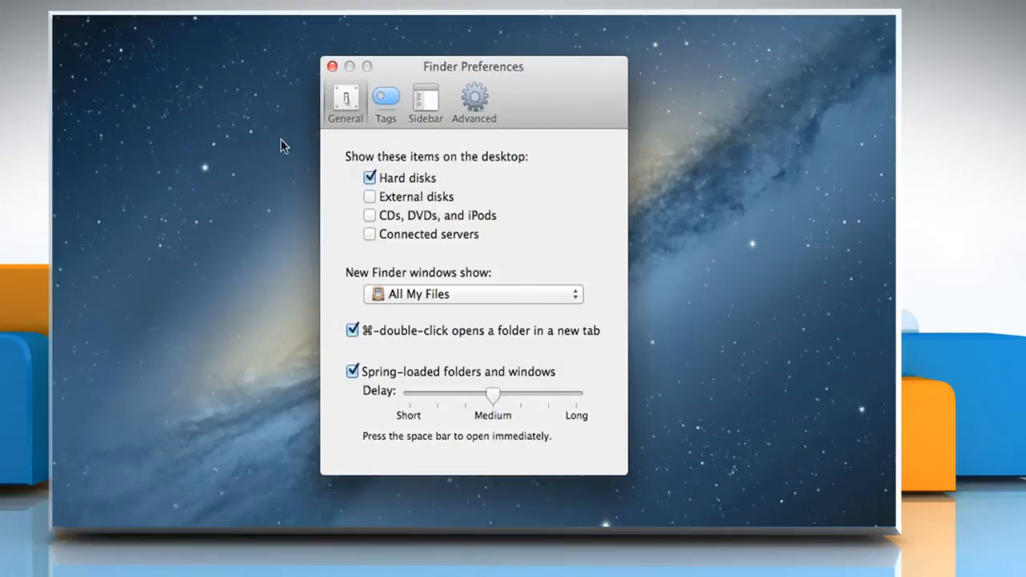
{"action": "mouse_move", "coordinate": [590, 238]}
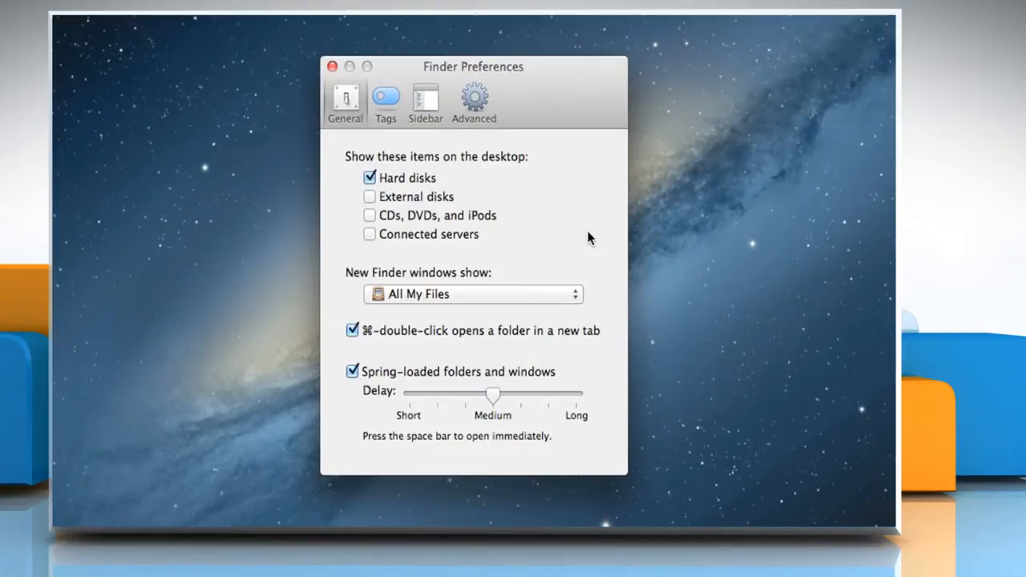
{"action": "left_click", "coordinate": [471, 295]}
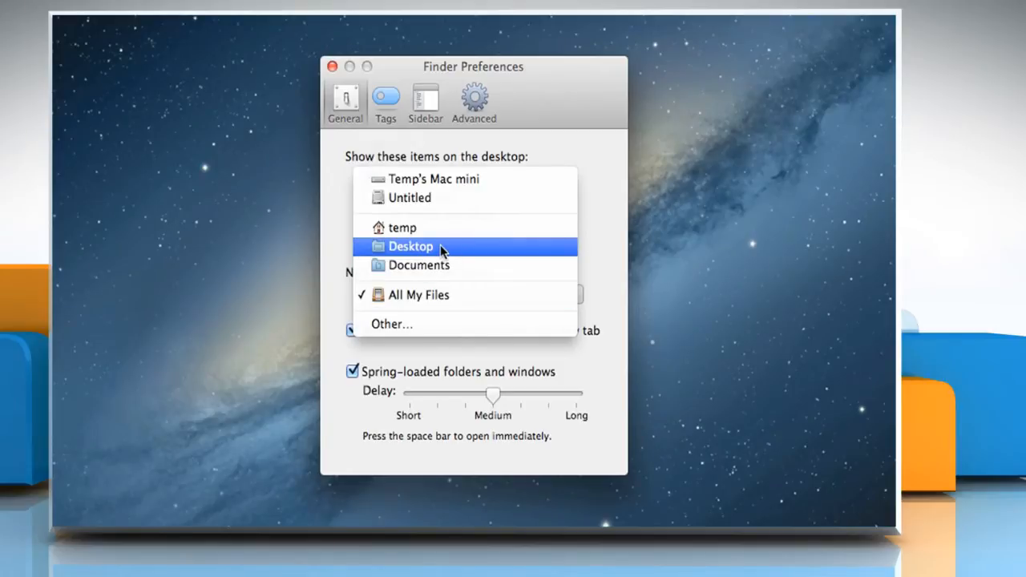
{"action": "left_click", "coordinate": [411, 247]}
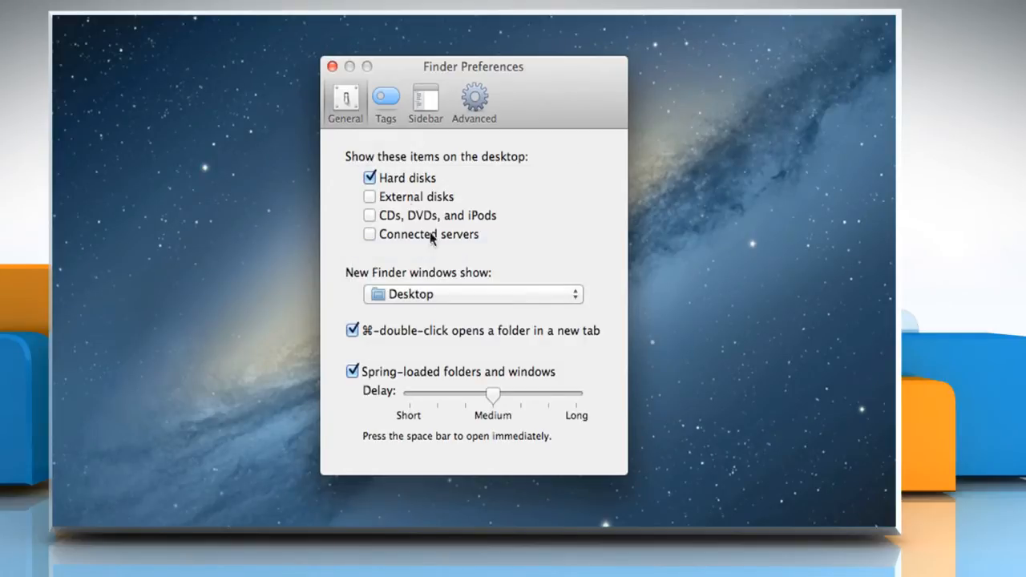
- Close Finder Preferences and reveal the File menu
{"action": "left_click", "coordinate": [332, 67]}
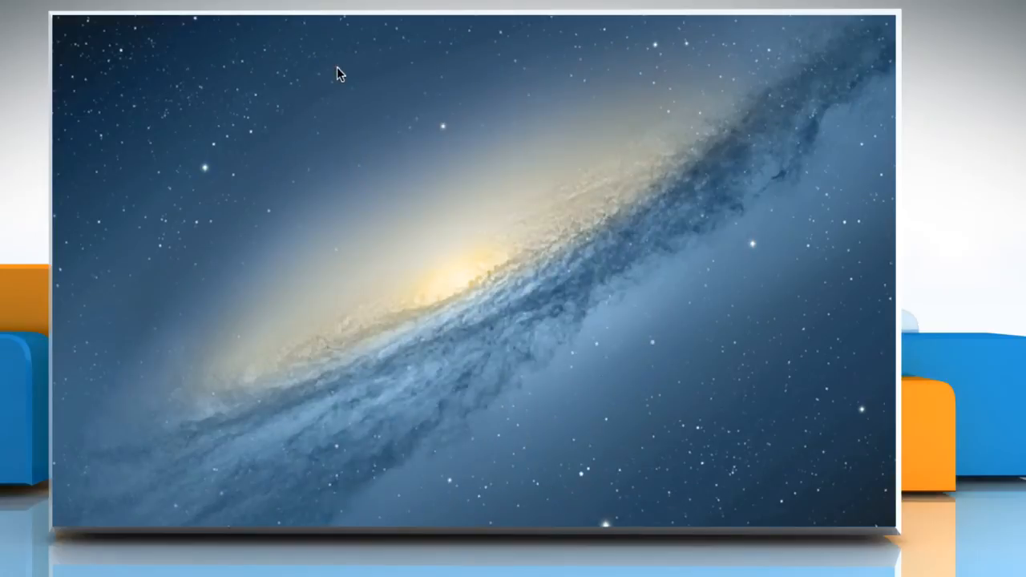
{"action": "left_click", "coordinate": [165, 22]}
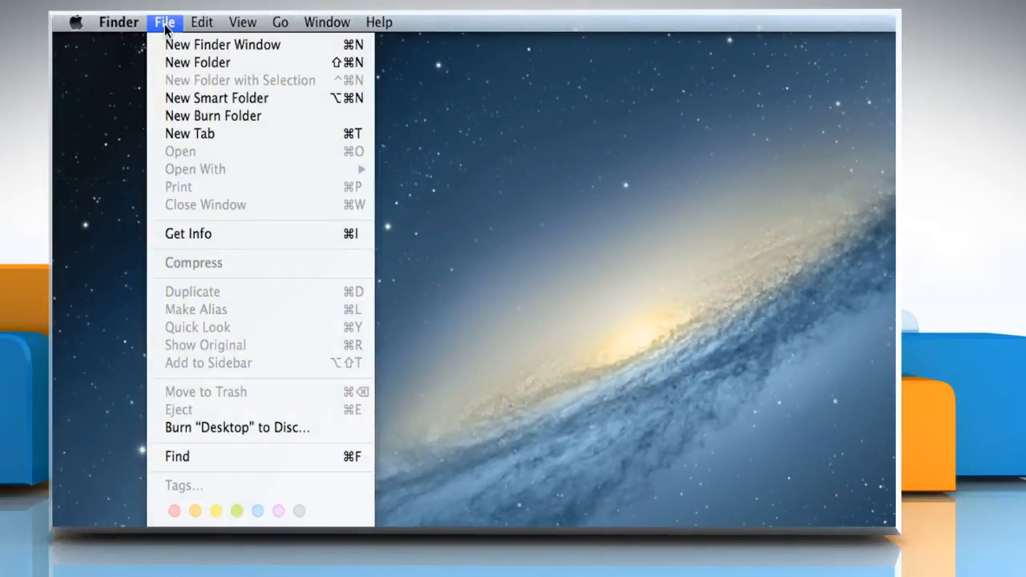
{"action": "mouse_move", "coordinate": [221, 45]}
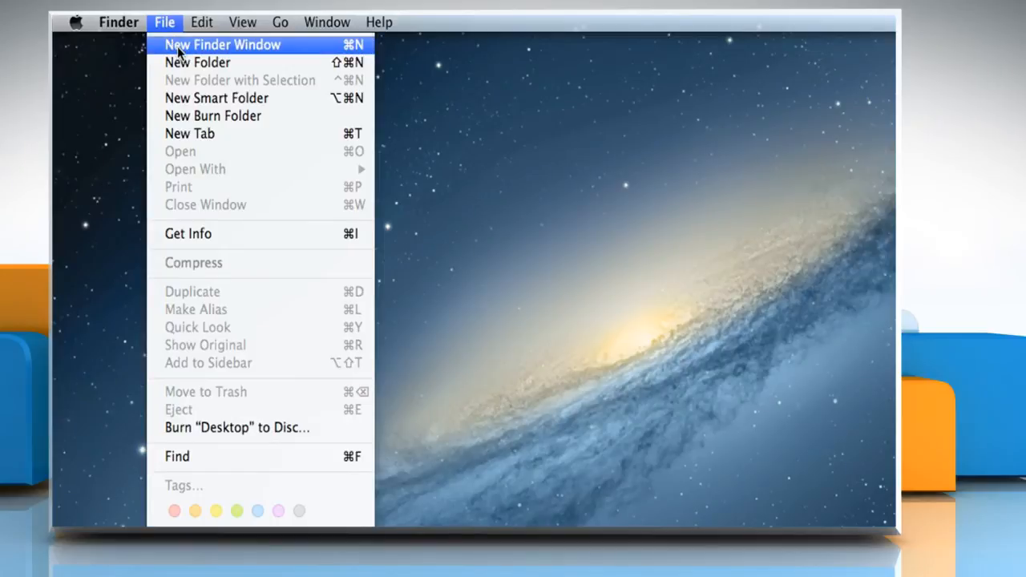
- Start a new Finder window, which shows the Desktop folder
{"action": "left_click", "coordinate": [222, 45]}
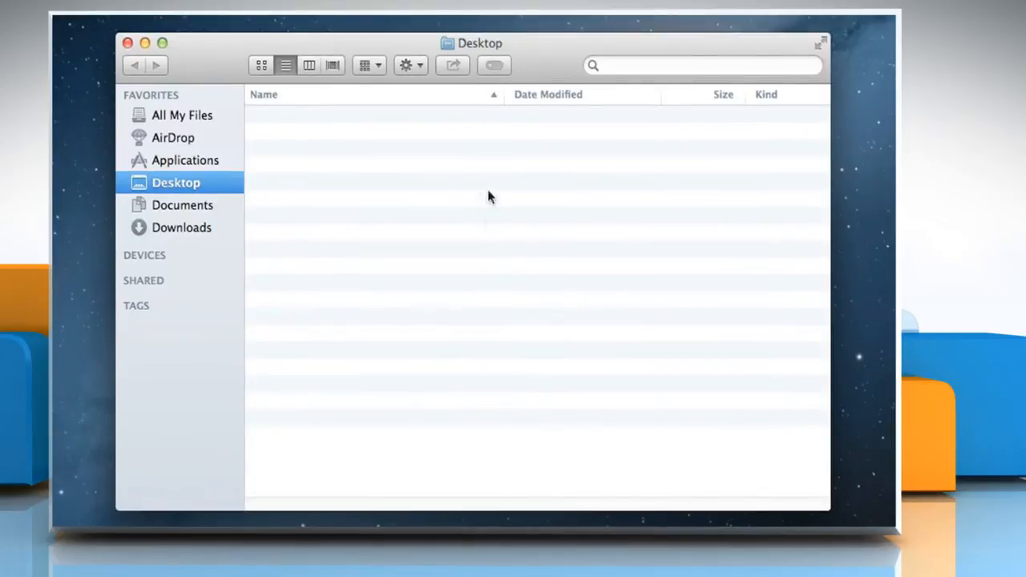
{"action": "mouse_move", "coordinate": [507, 50]}
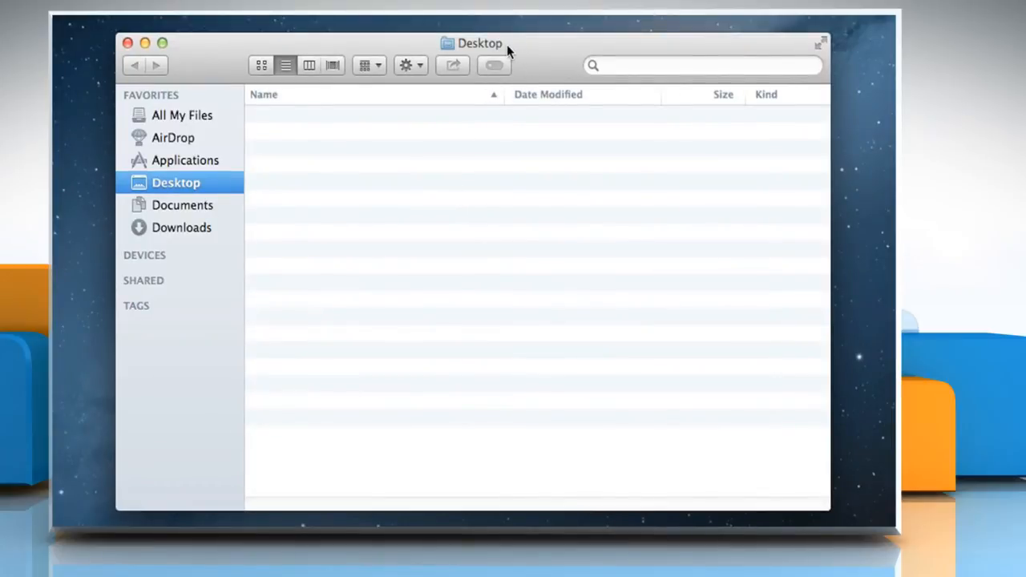